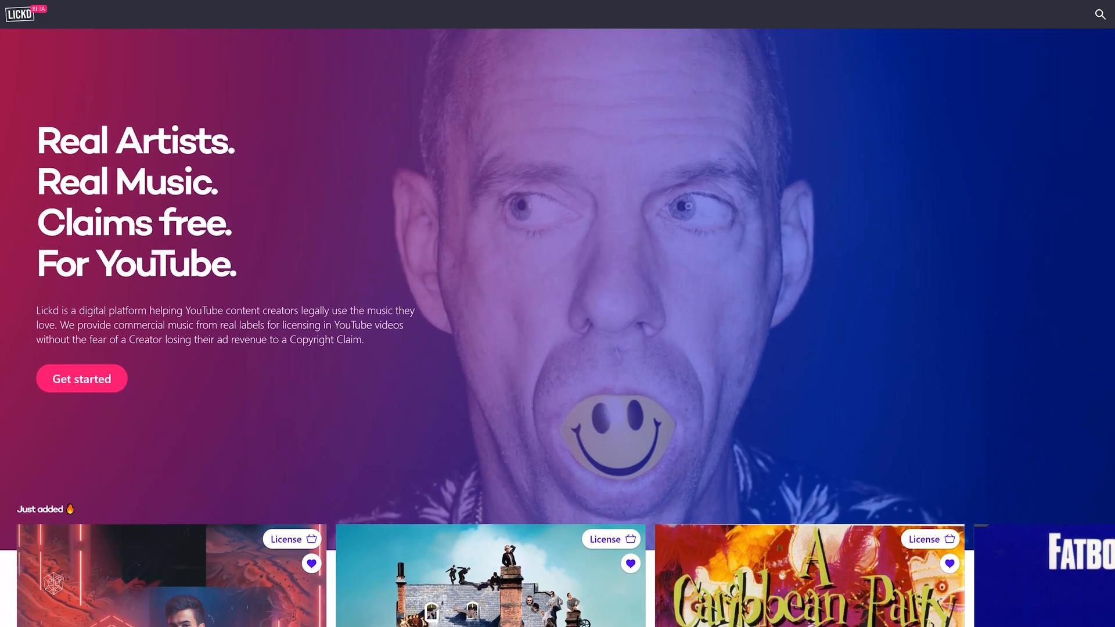
Scroll through the Lickd home page and open the full searchable track catalogue.
scroll("down", 3)
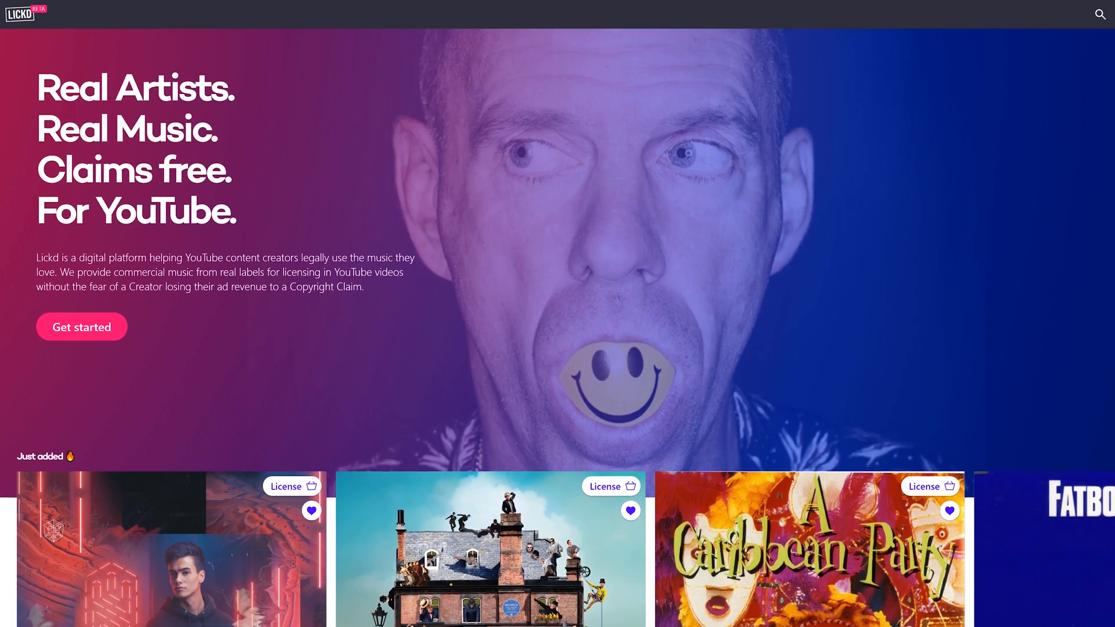
scroll("down", 3)
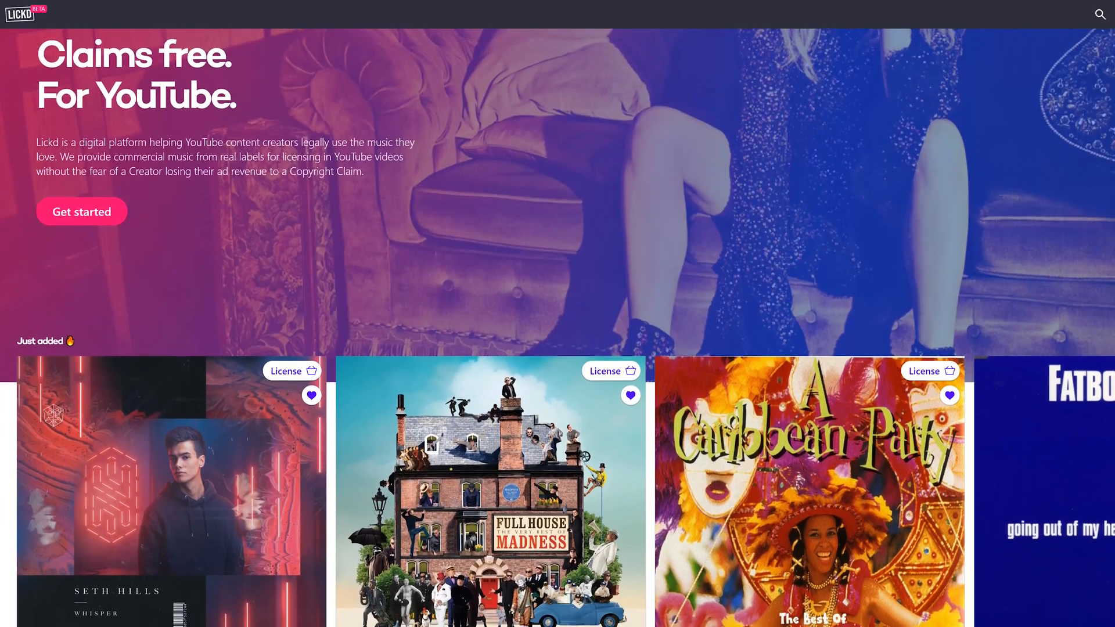
scroll("down", 3)
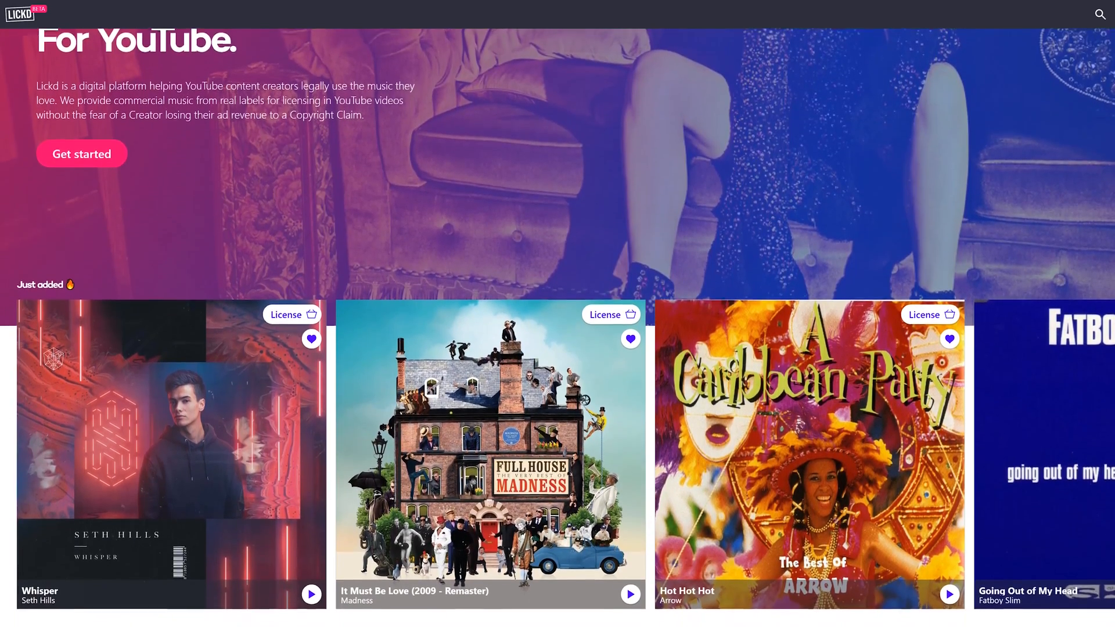
scroll("down", 3)
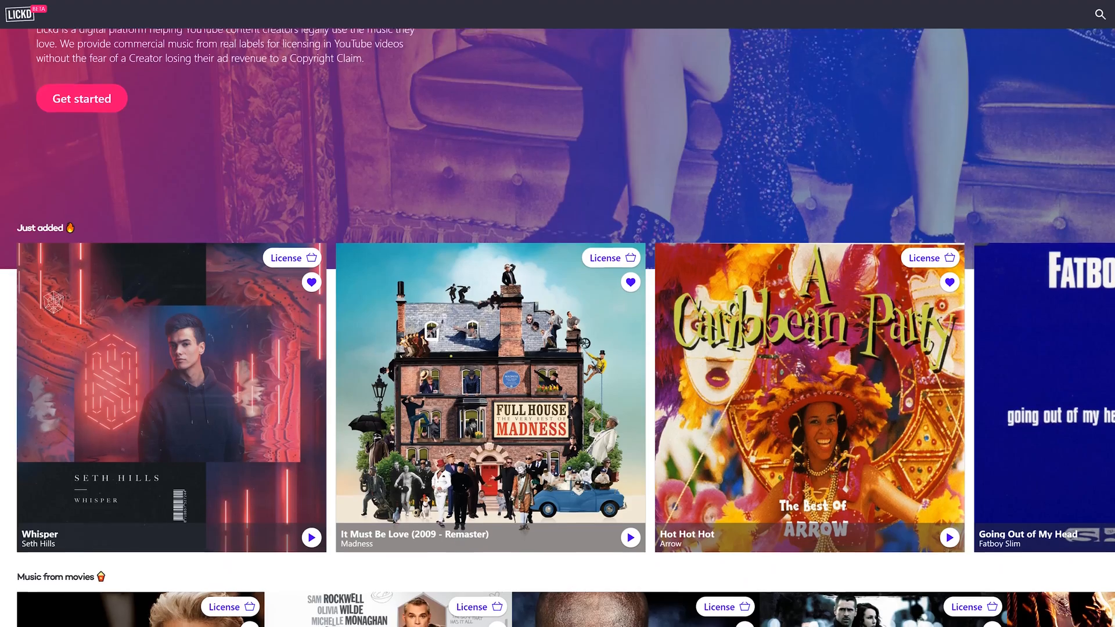
scroll("down", 3)
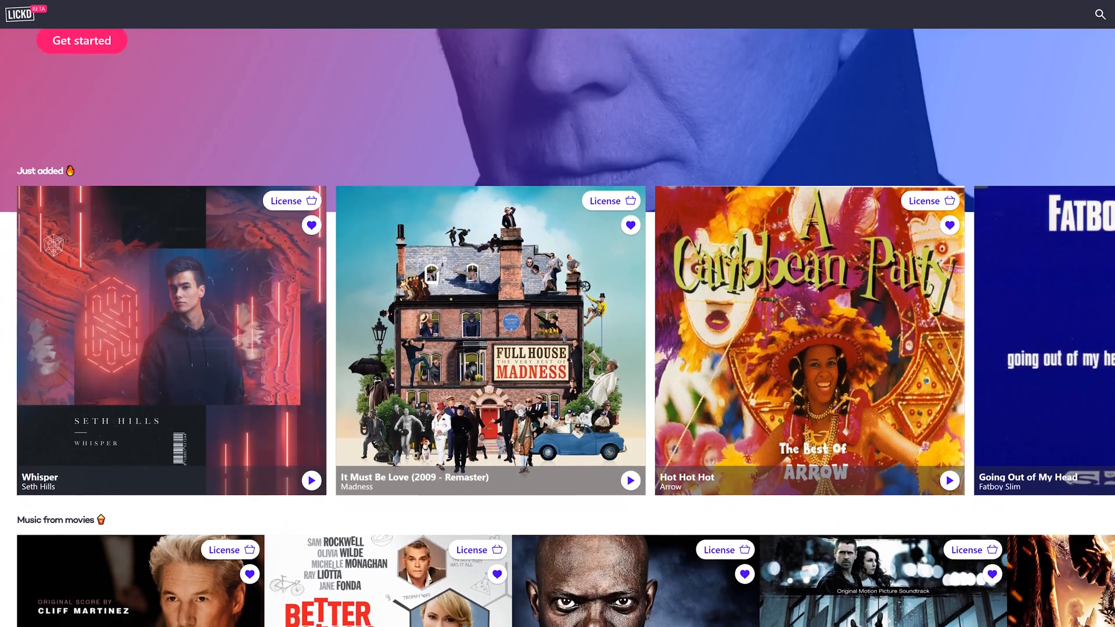
scroll("down", 3)
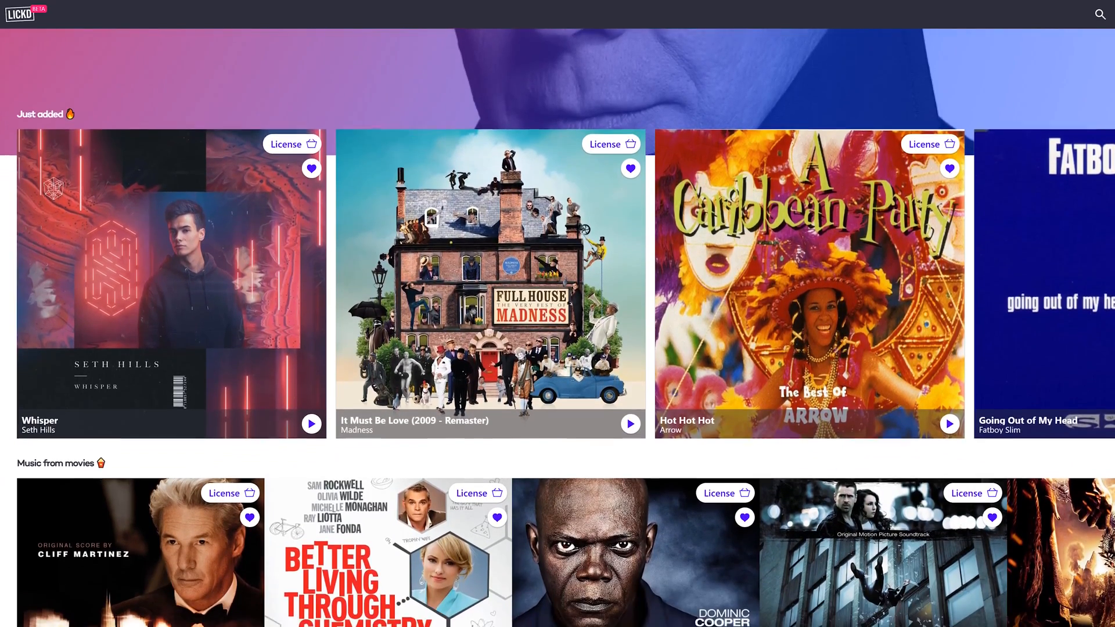
left_click(1100, 14)
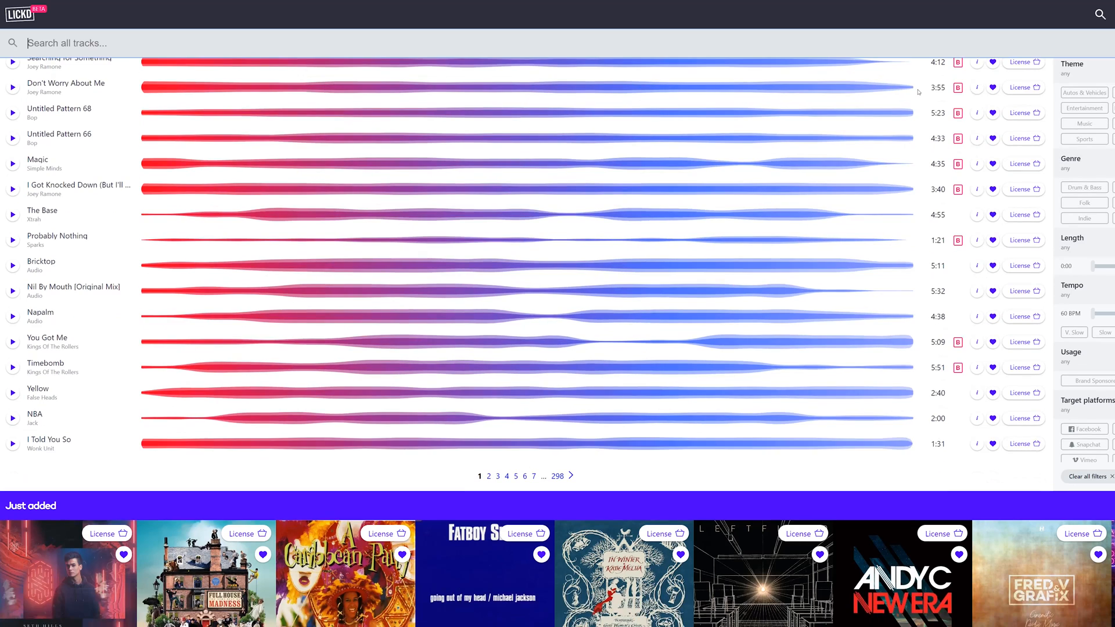
type("ep")
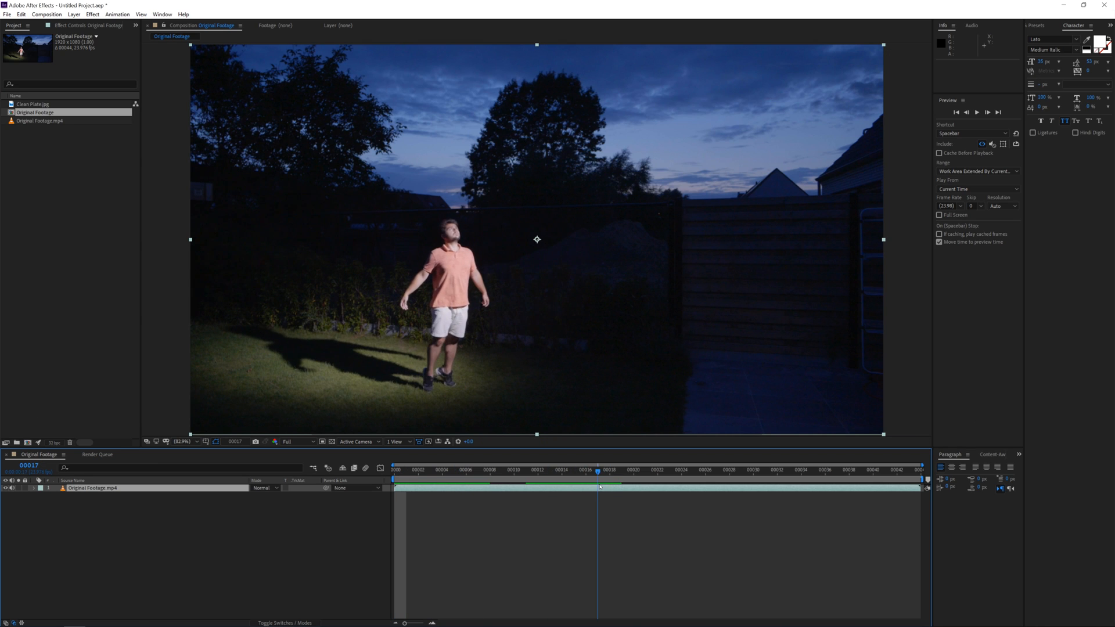
Split the footage layer at frame 16 and select the upper part for freezing.
left_click(584, 469)
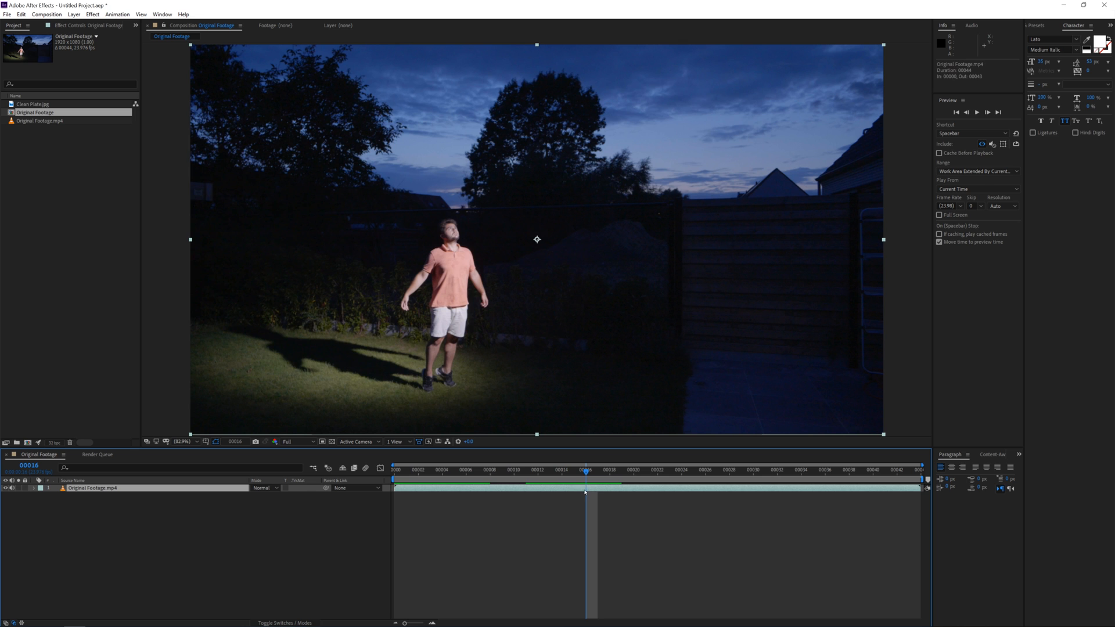
left_click(21, 14)
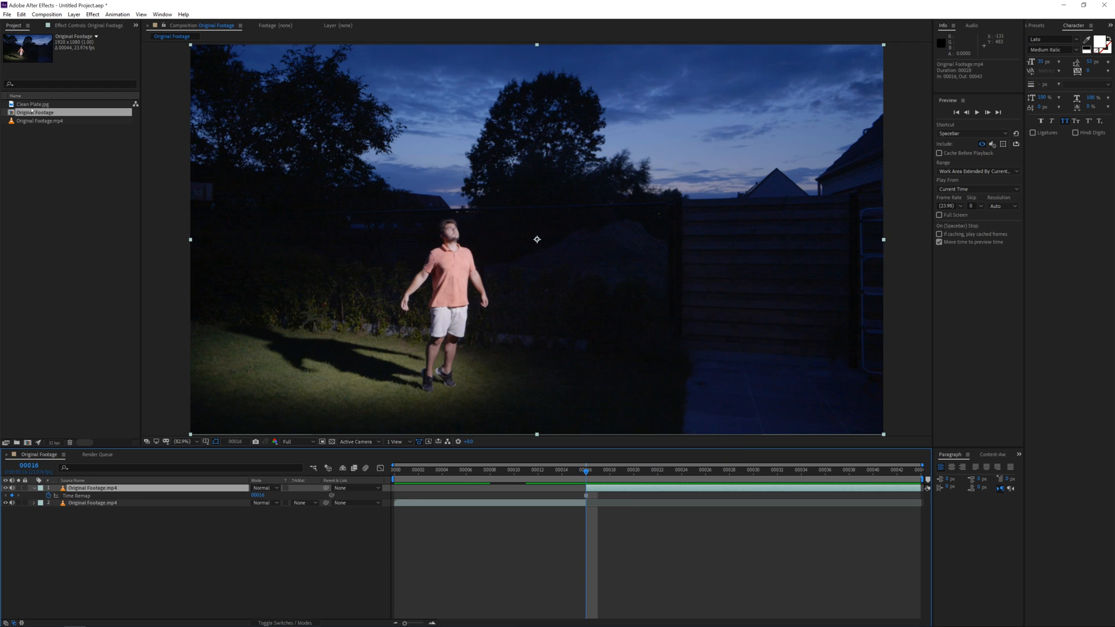
left_click(34, 103)
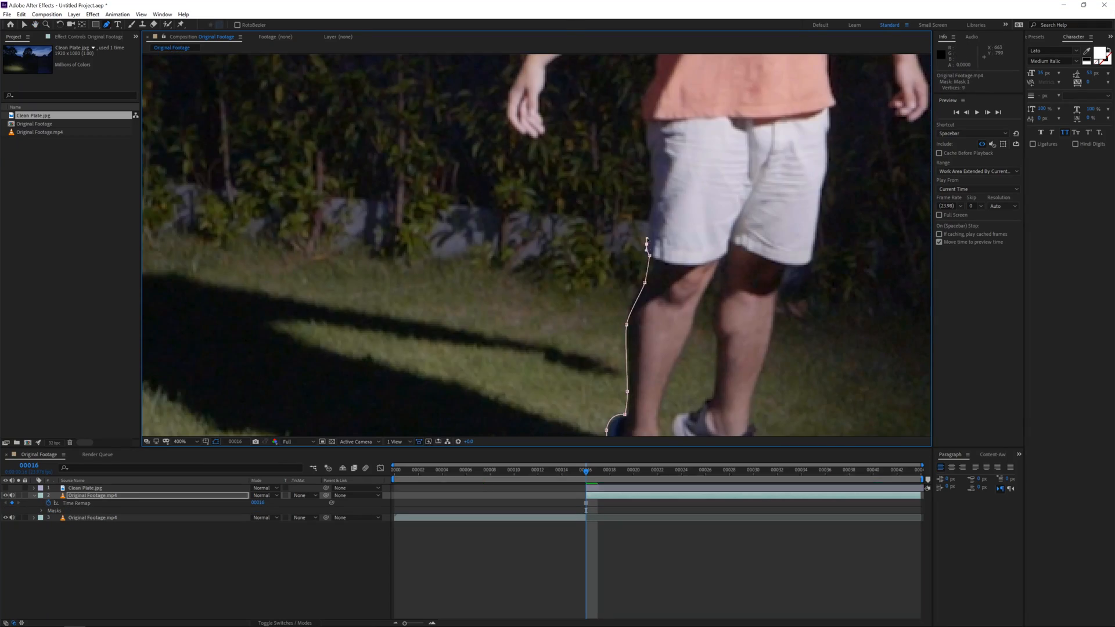
Add a Pen-tool mask point along the man's shadow outline on the frozen footage.
left_click(183, 442)
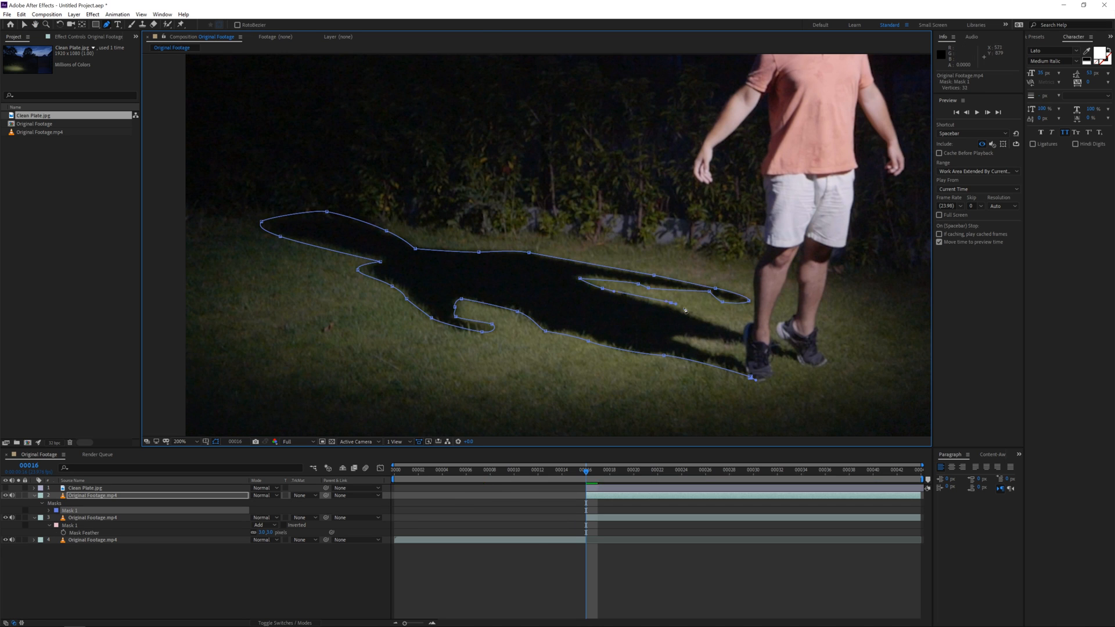
Set the masked shadow layer's blend mode to Darken.
left_click(264, 487)
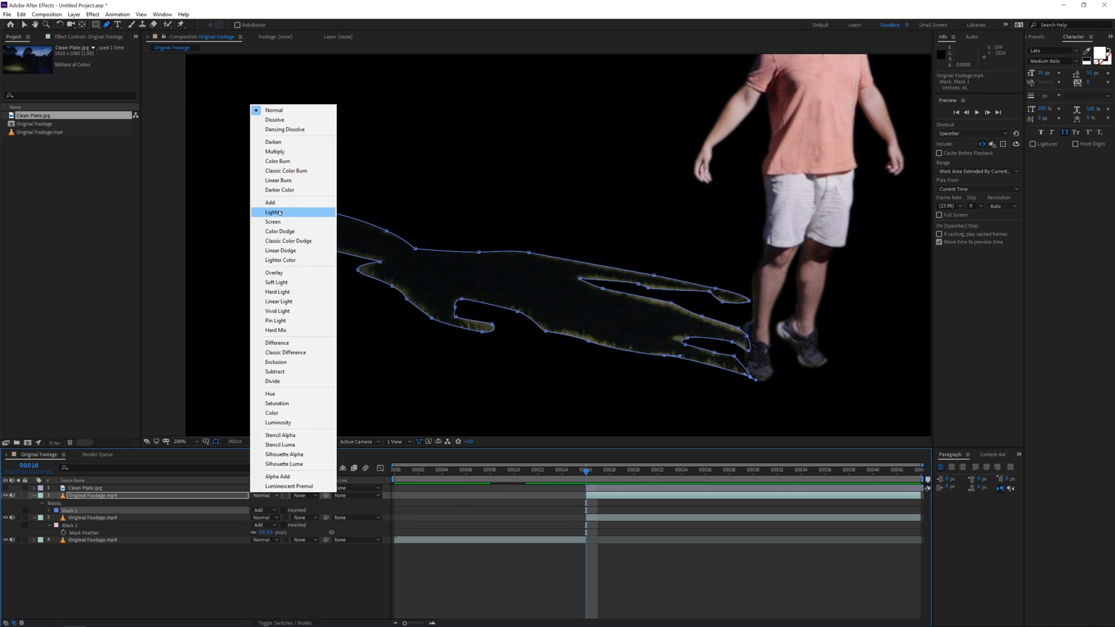
left_click(274, 212)
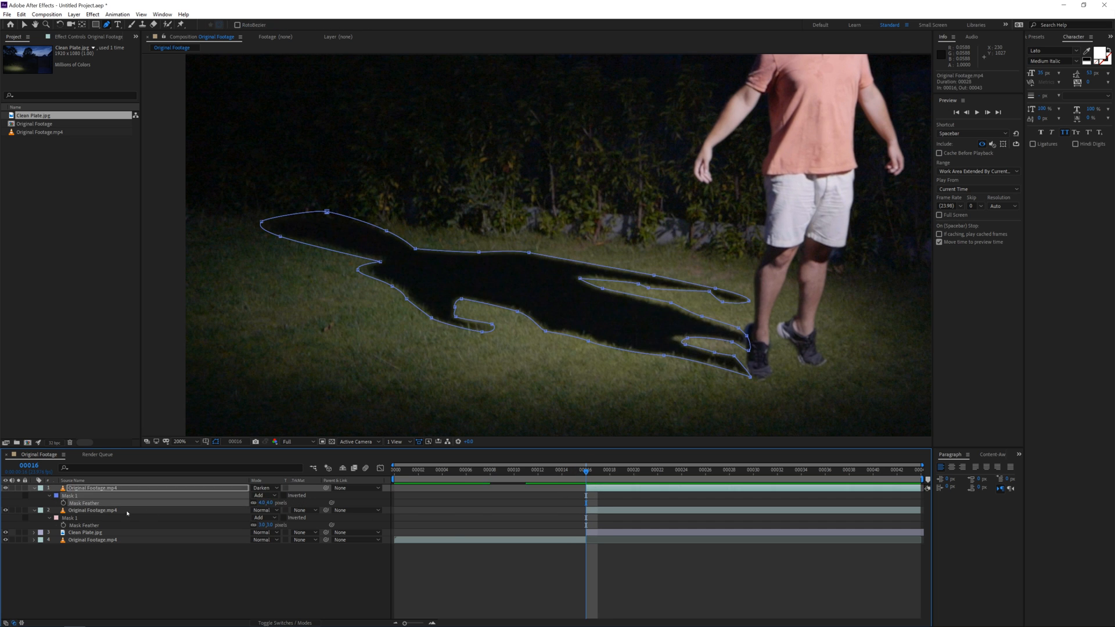
Feather the shadow mask to 200 and raise the Person layer above the grass by frame 43.
left_click(32, 496)
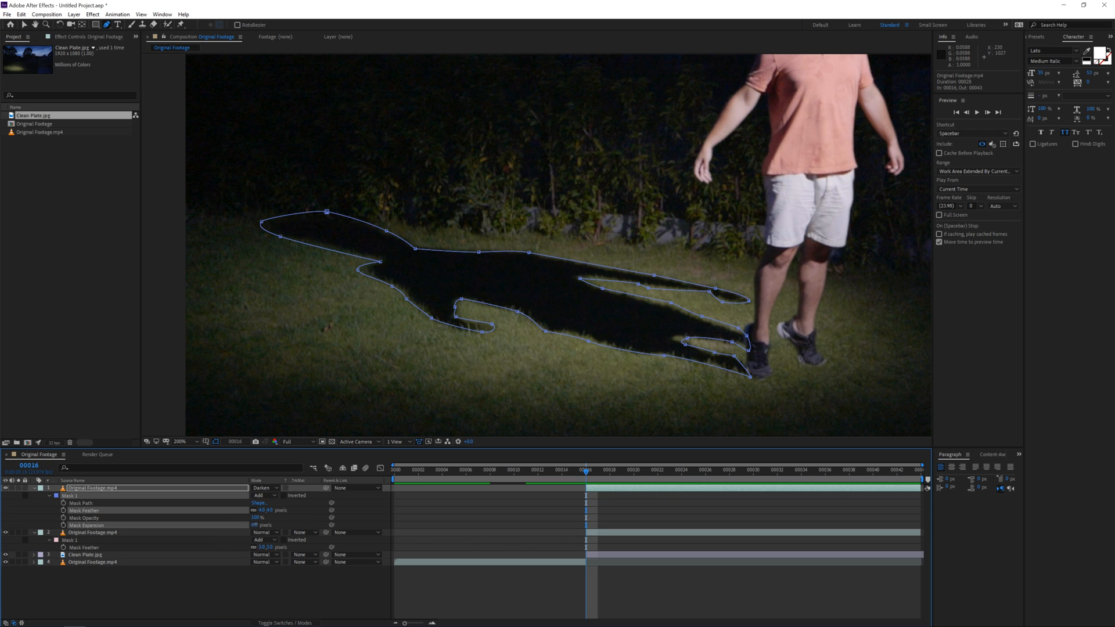
type("200")
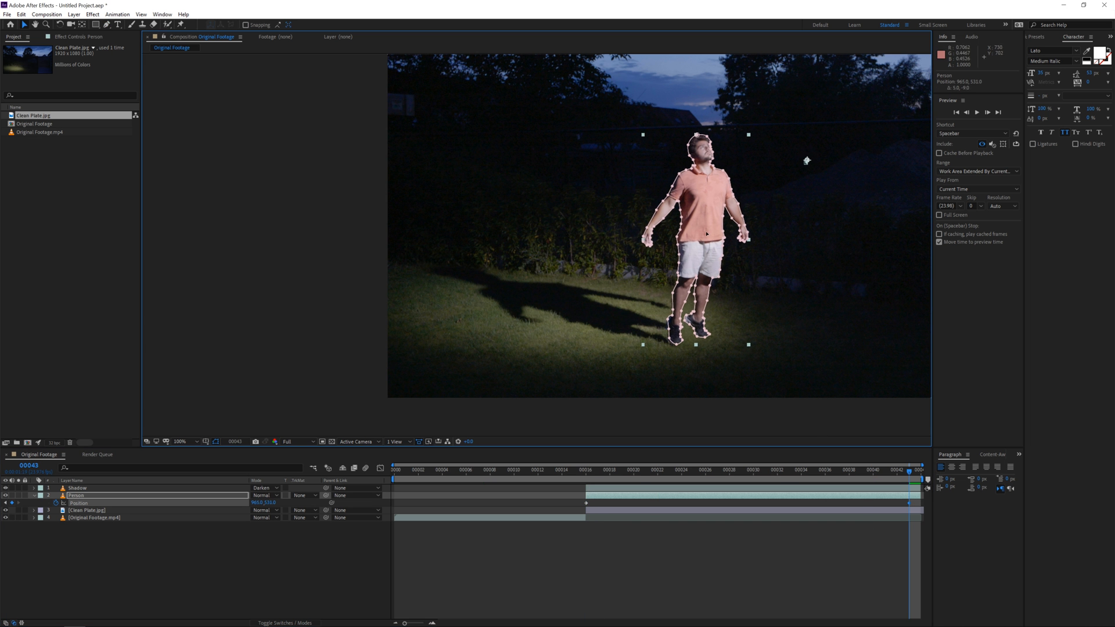
left_click_drag(706, 235, 718, 211)
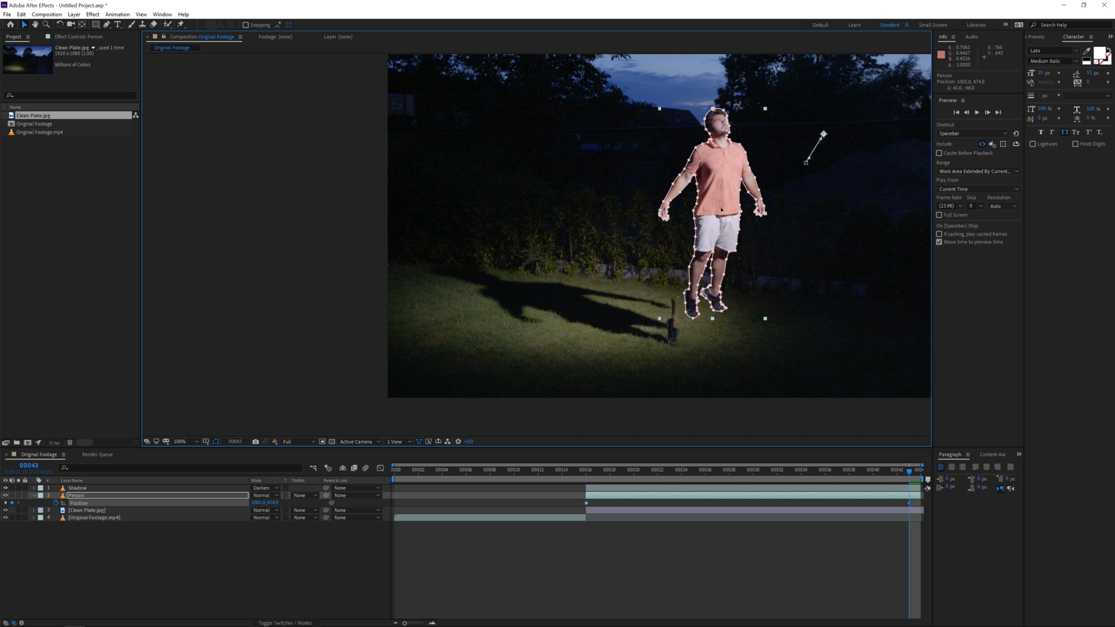
left_click(180, 441)
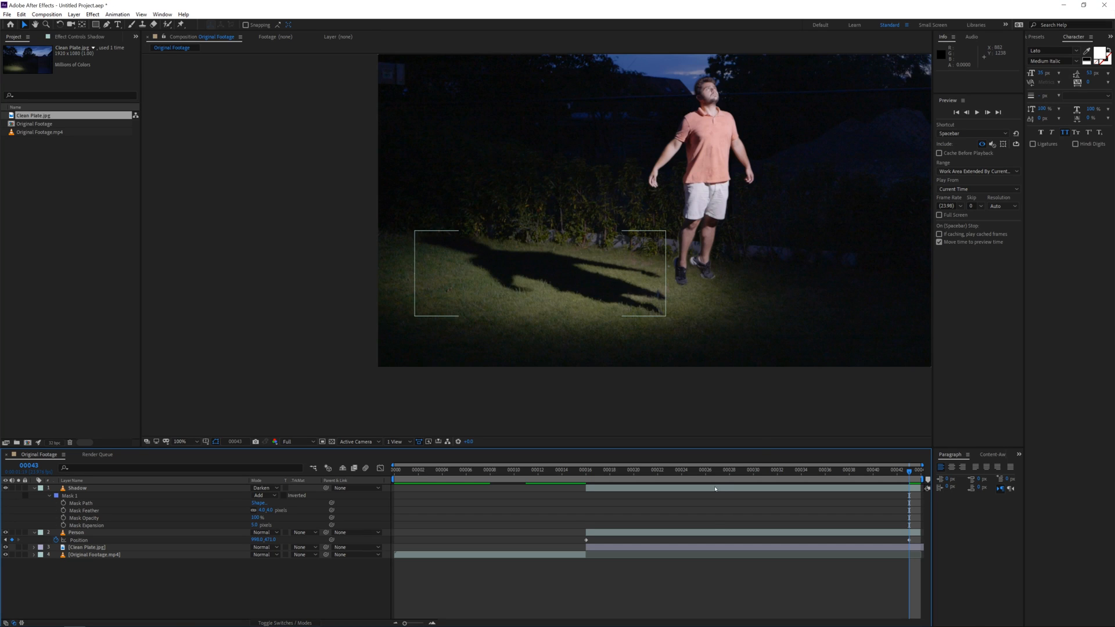
left_click(77, 532)
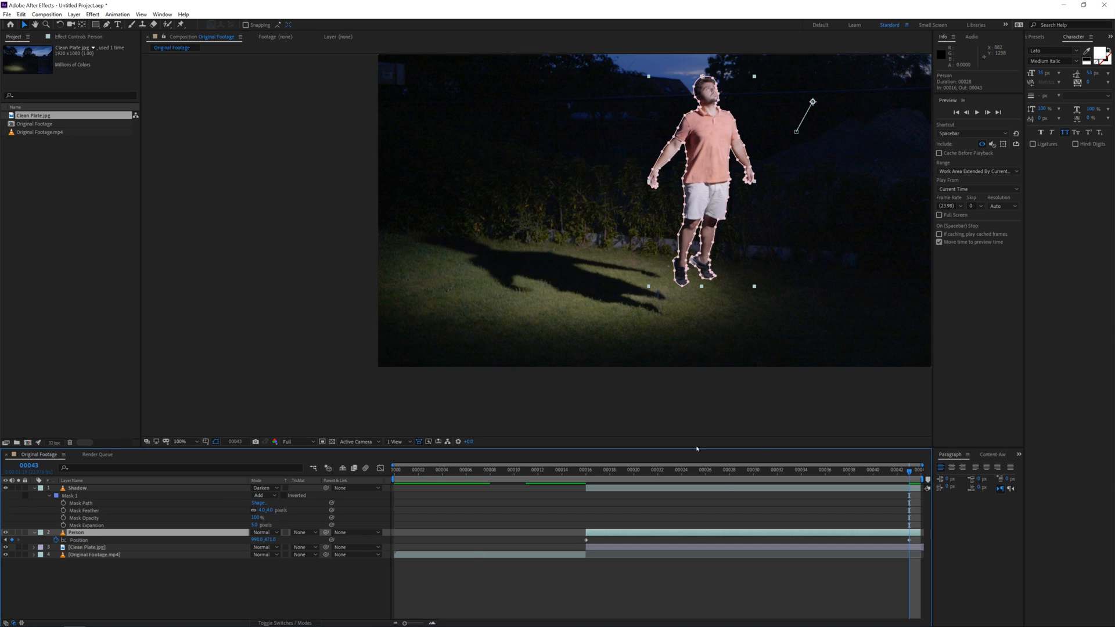
Keyframe the Shadow layer's position and ease it with Keyframe Assistant > Easy Ease.
left_click(599, 469)
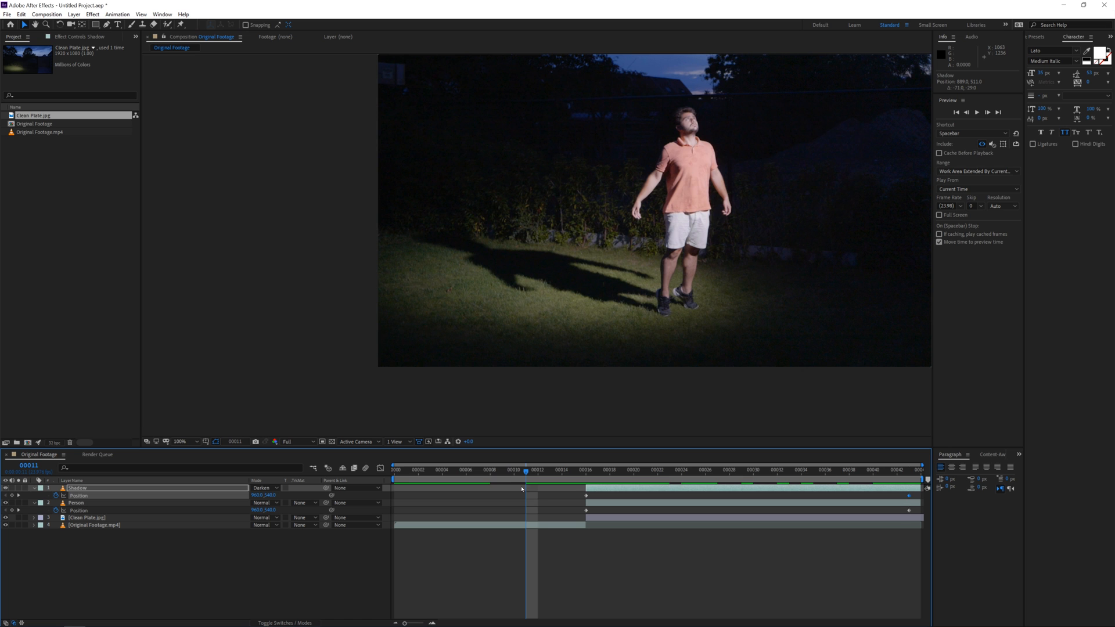
right_click(586, 496)
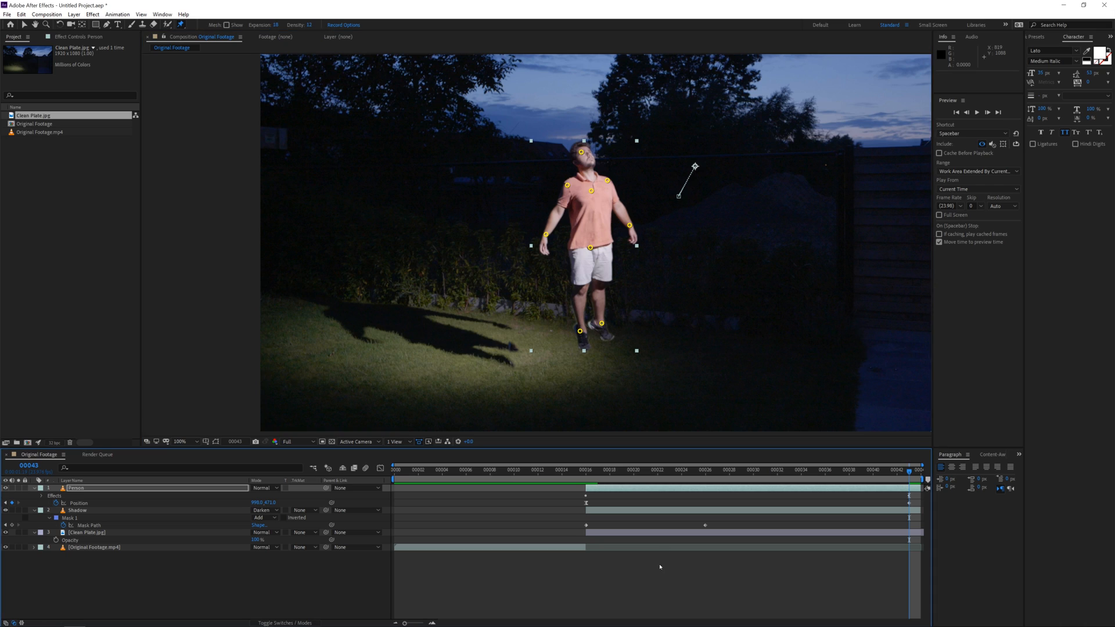
Adjust the Shadow layer so its inverted mask darkens the ground over the Clean Plate.
left_click(976, 111)
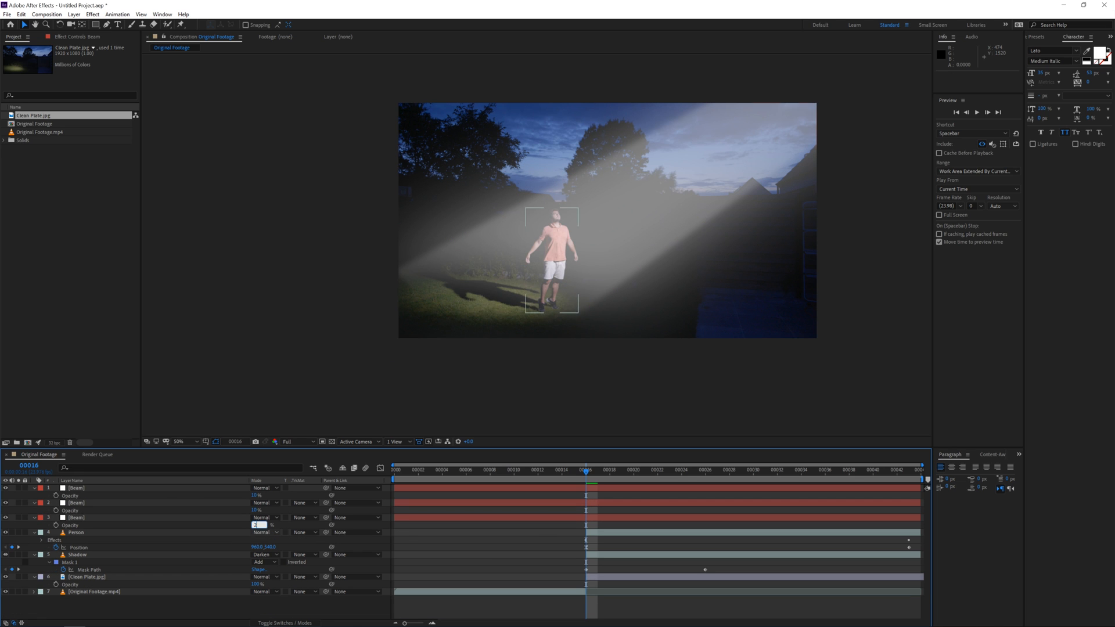
Recolour the duplicated Beam 2 solid to blue through Layer > Solid Settings.
left_click(73, 13)
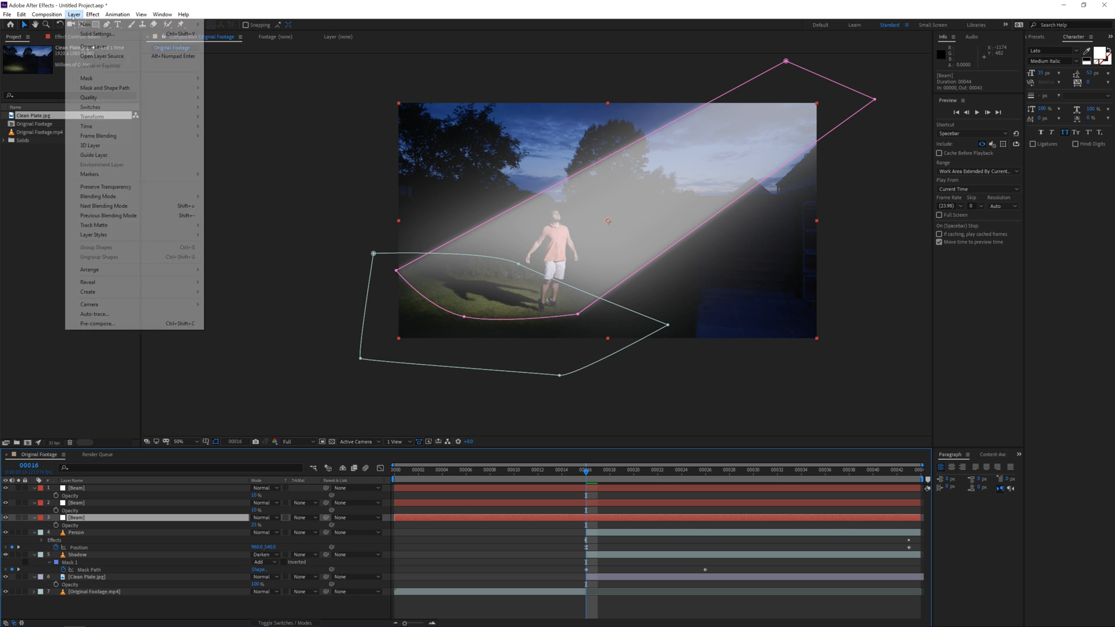
left_click(97, 34)
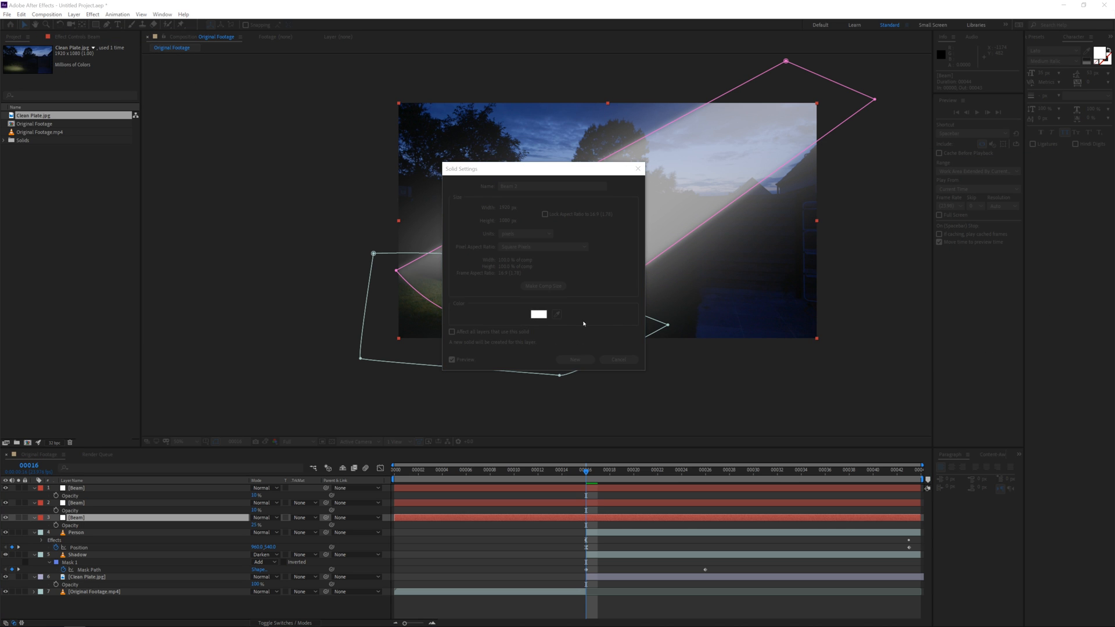
left_click(538, 314)
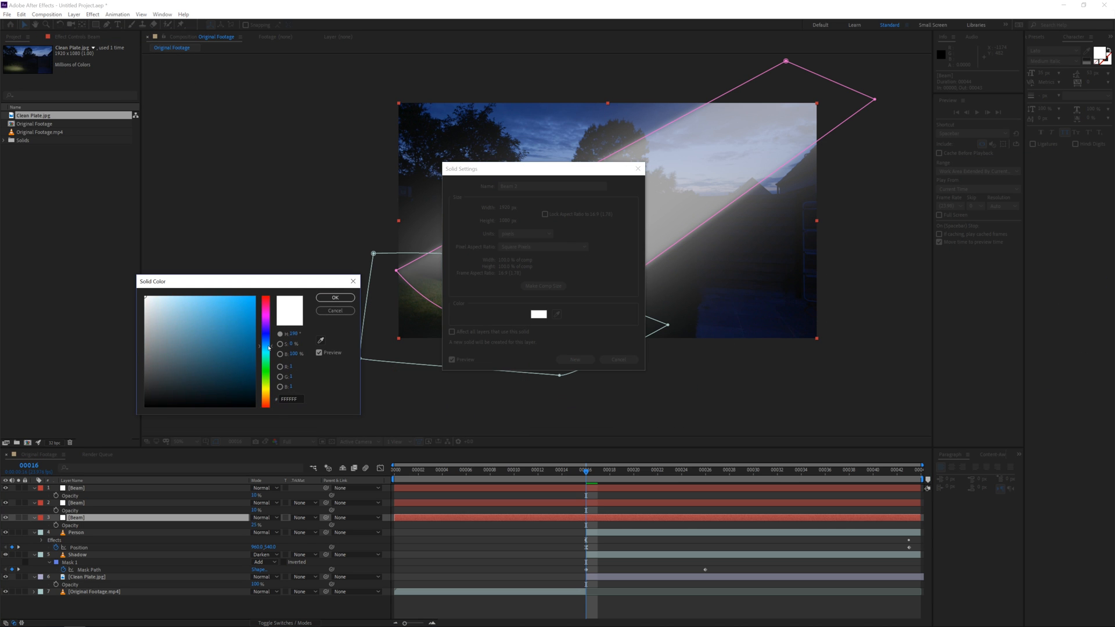
left_click(252, 296)
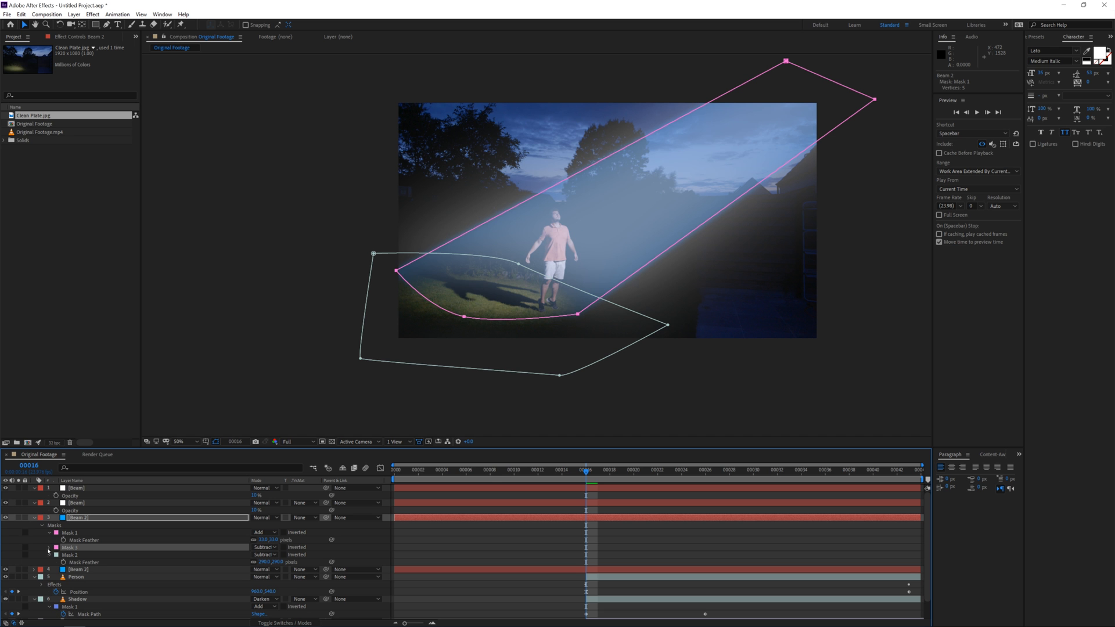
Adjust Beam 2's Mask Expansion, blend the beams in Add mode and select the top Beam.
left_click(34, 547)
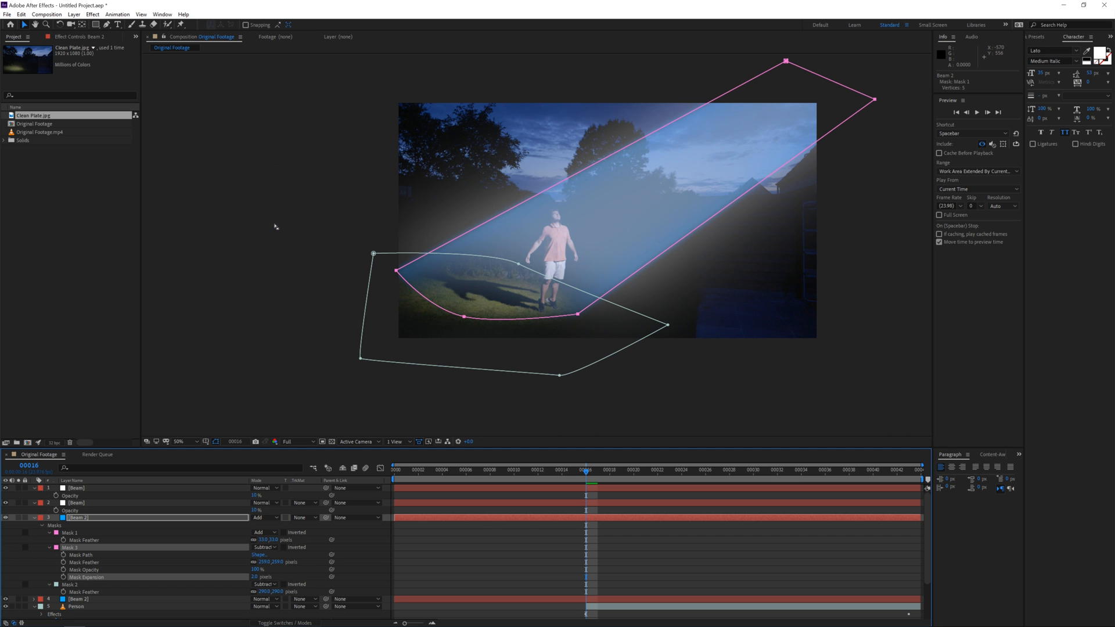
left_click(85, 488)
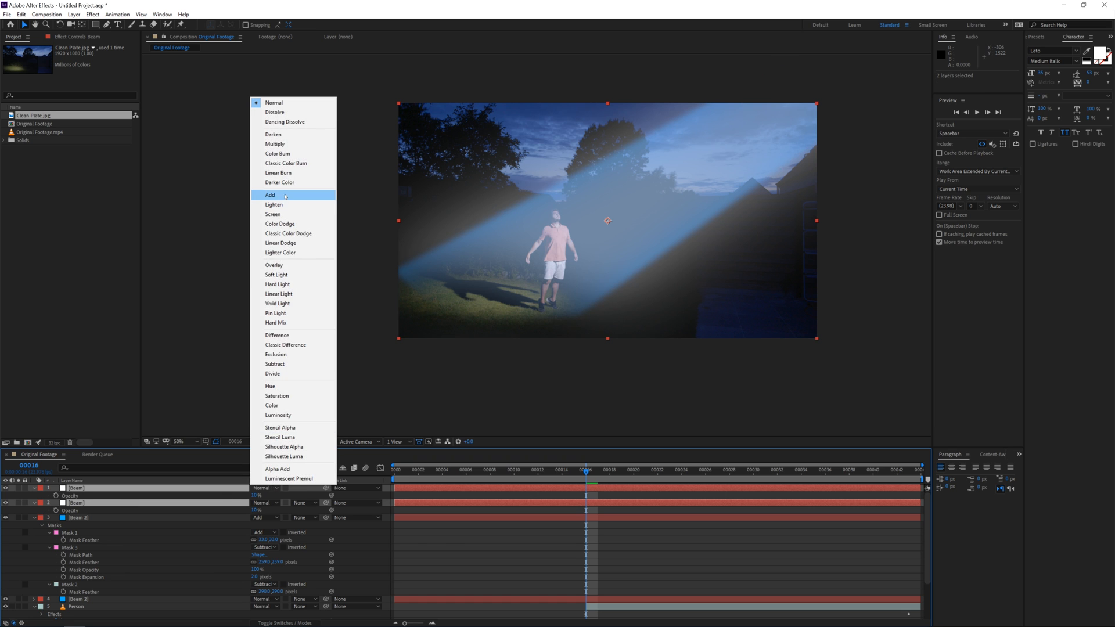
left_click(271, 195)
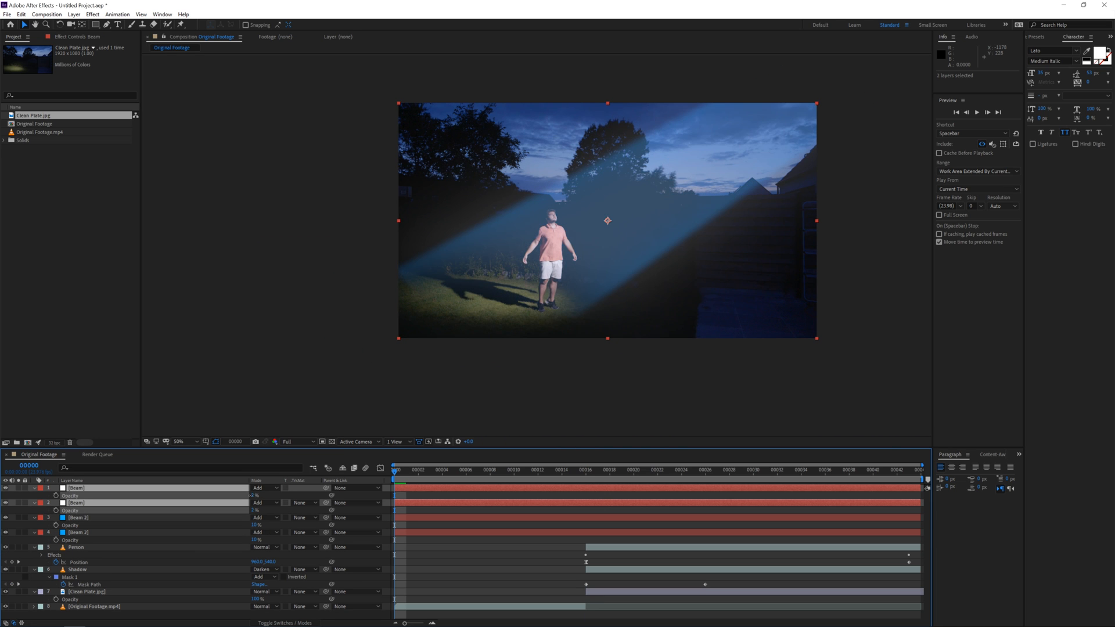
left_click(75, 488)
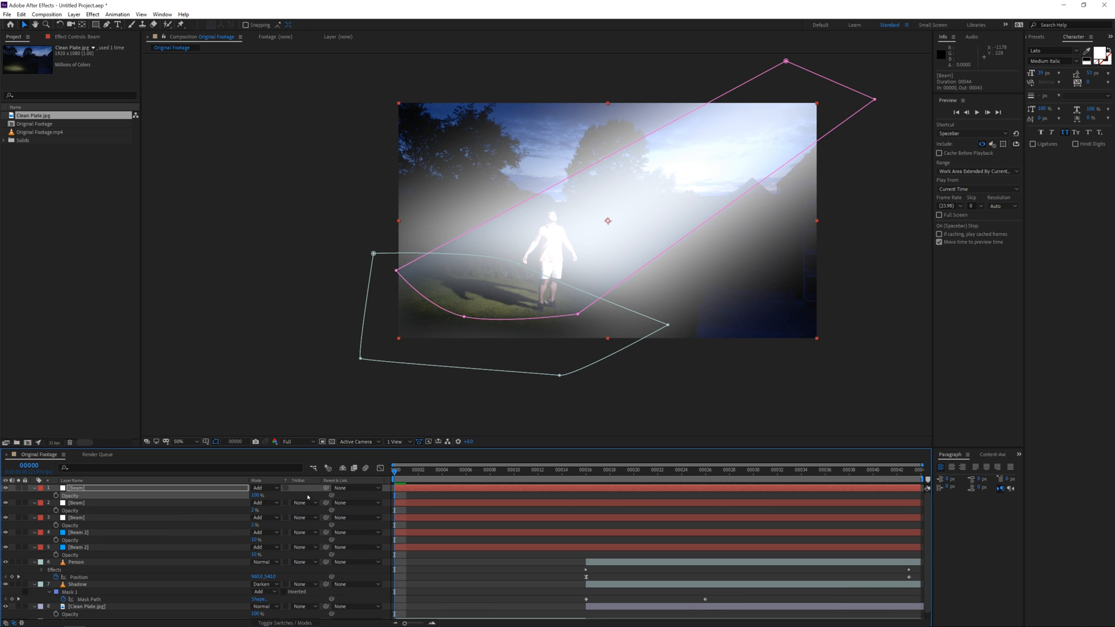
Apply Fractal Noise to the top Beam and keyframe its Offset Turbulence for drifting fog.
type("f")
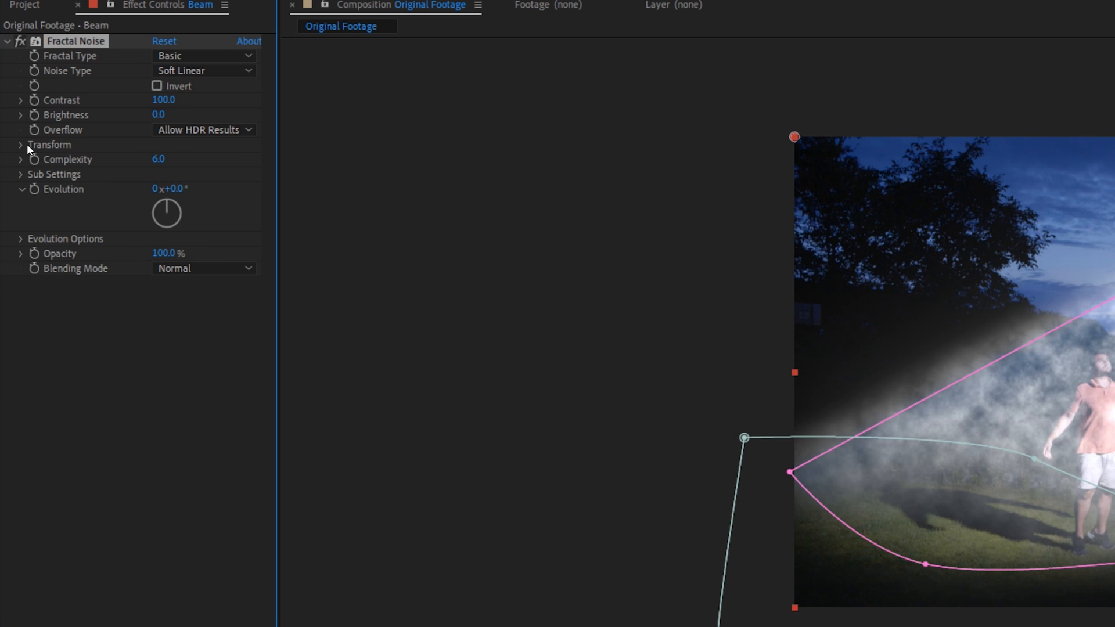
left_click(20, 144)
type("500")
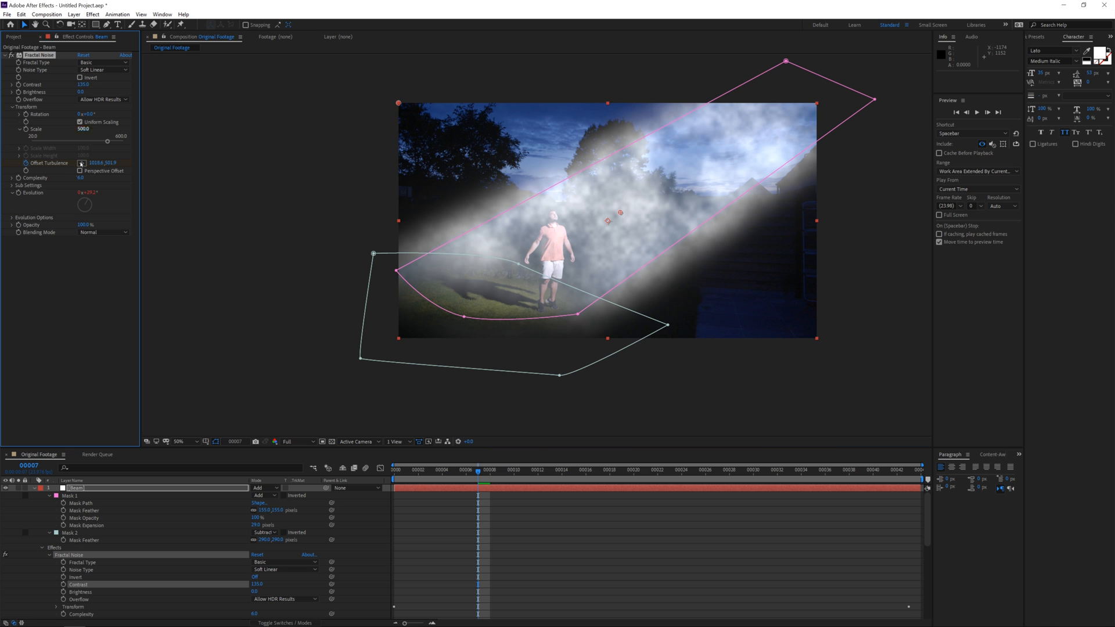
left_click(120, 125)
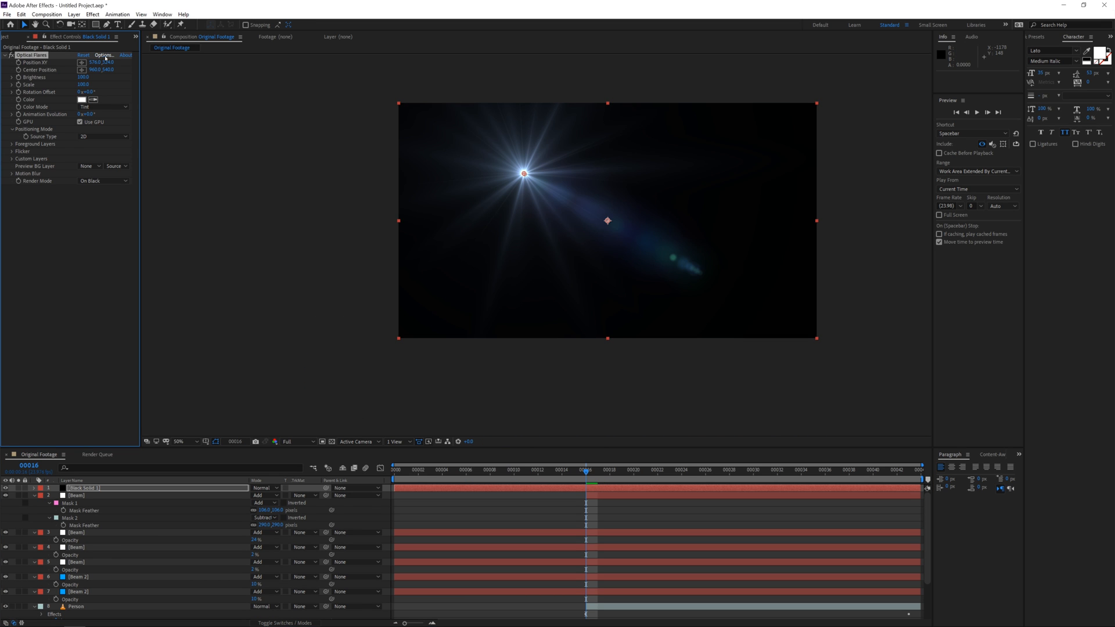
Tint the Optical Flares colour to 0078FF and enable Flicker on the lens flare.
left_click(104, 54)
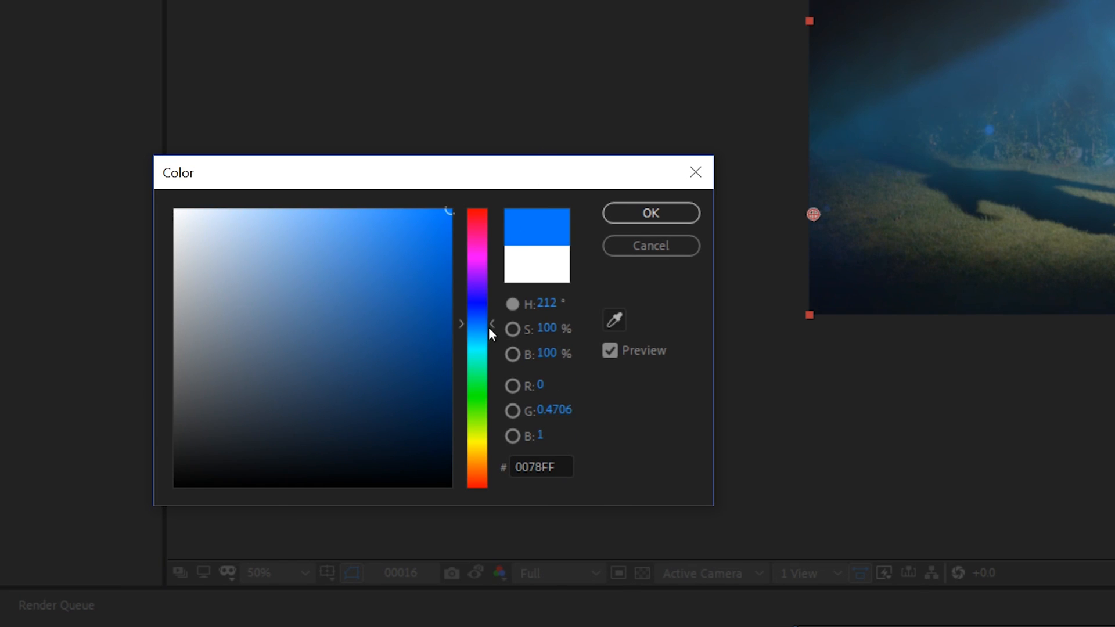
left_click(648, 213)
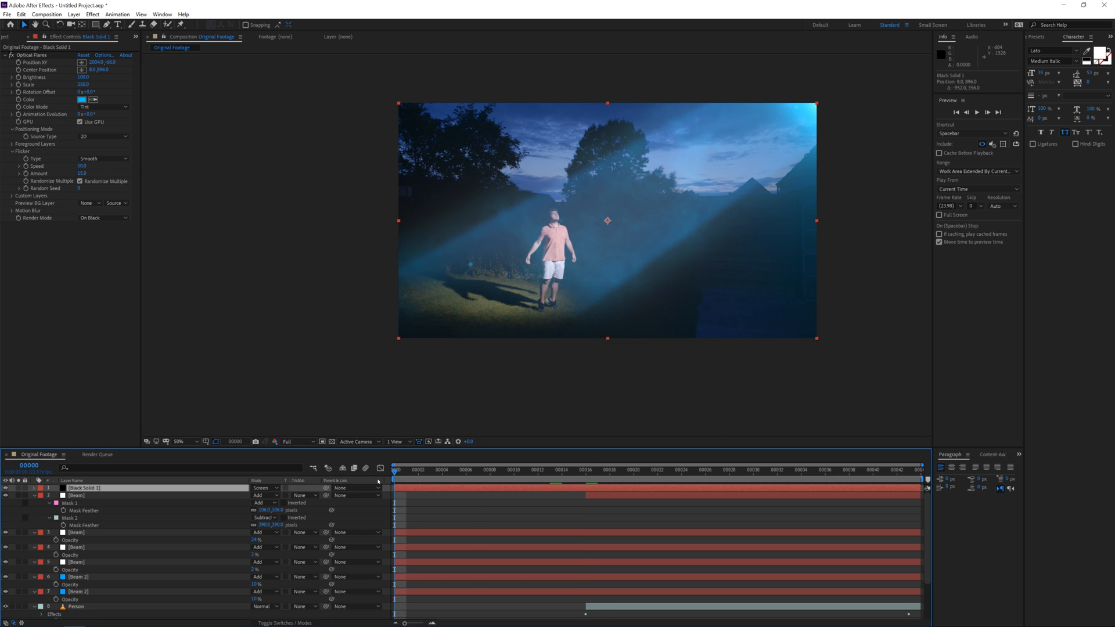
left_click(573, 469)
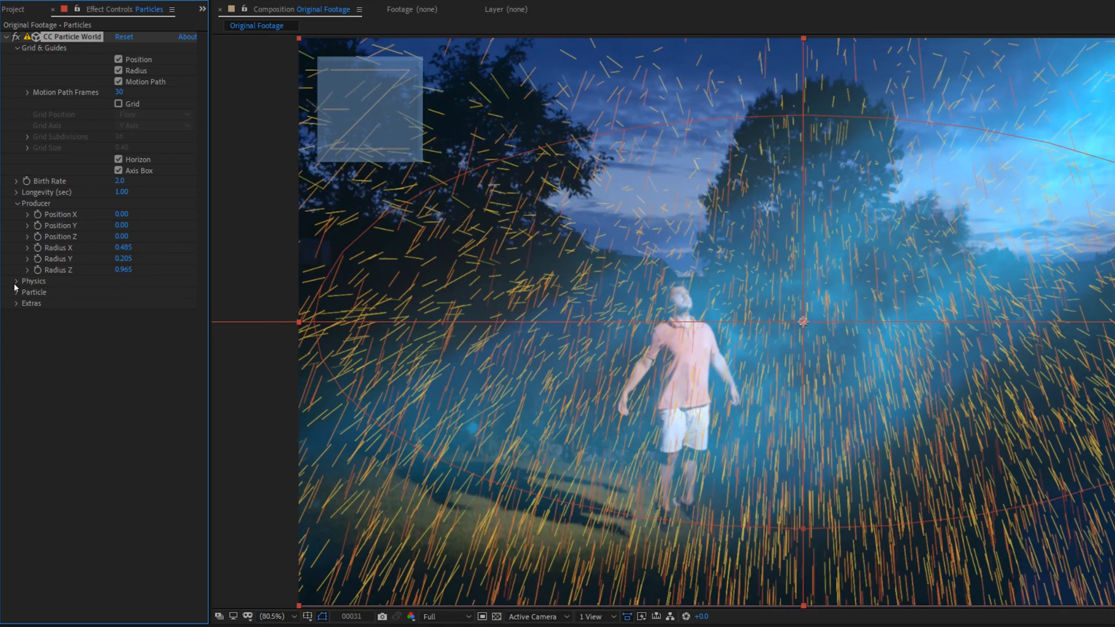
Set CC Particle World animation to Vortex with Faded Sphere particles and begin a light blue birth colour.
left_click(153, 291)
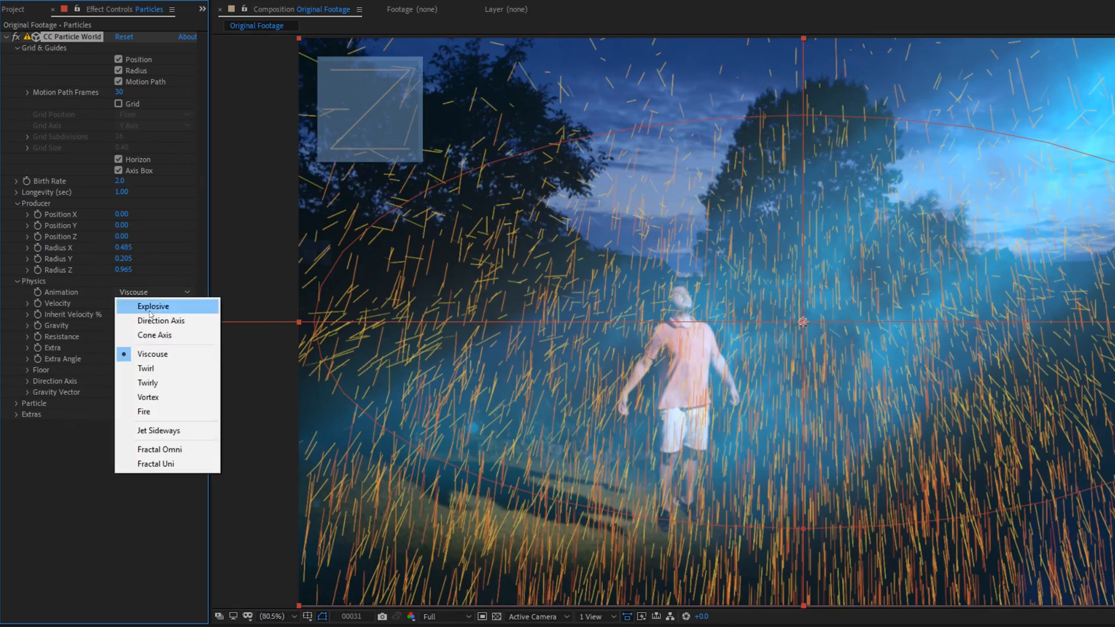
left_click(148, 397)
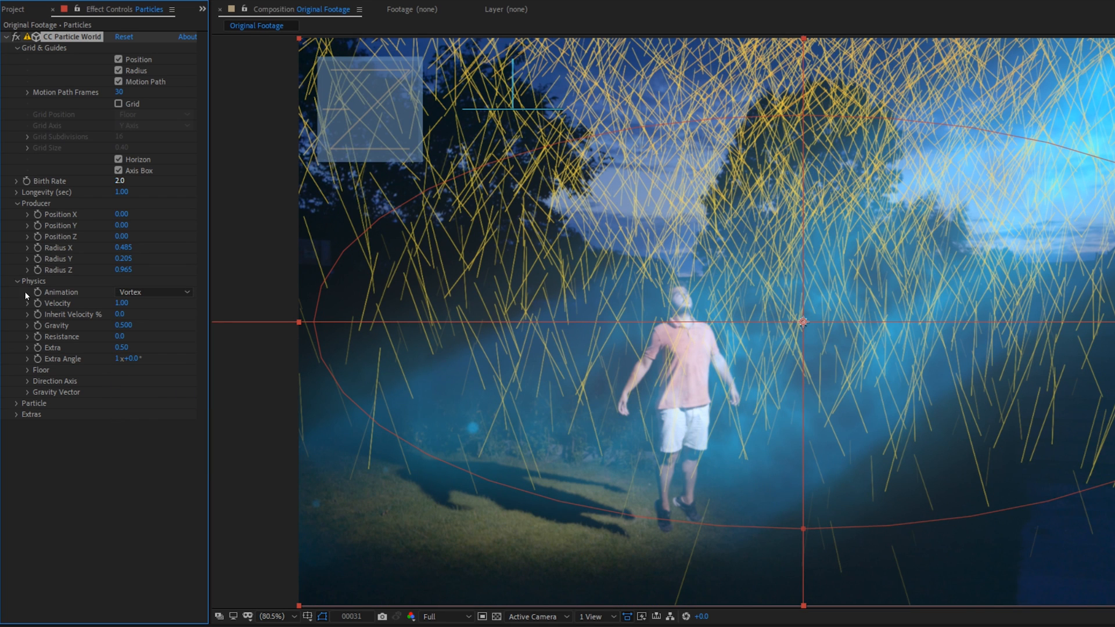
left_click(15, 403)
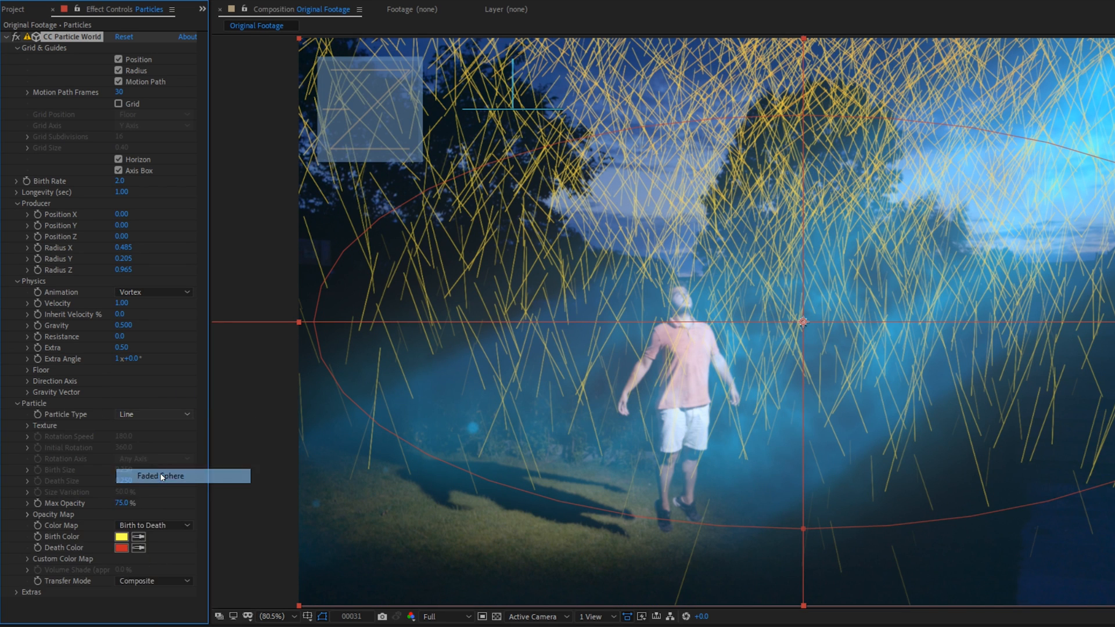
left_click(160, 476)
type(".05")
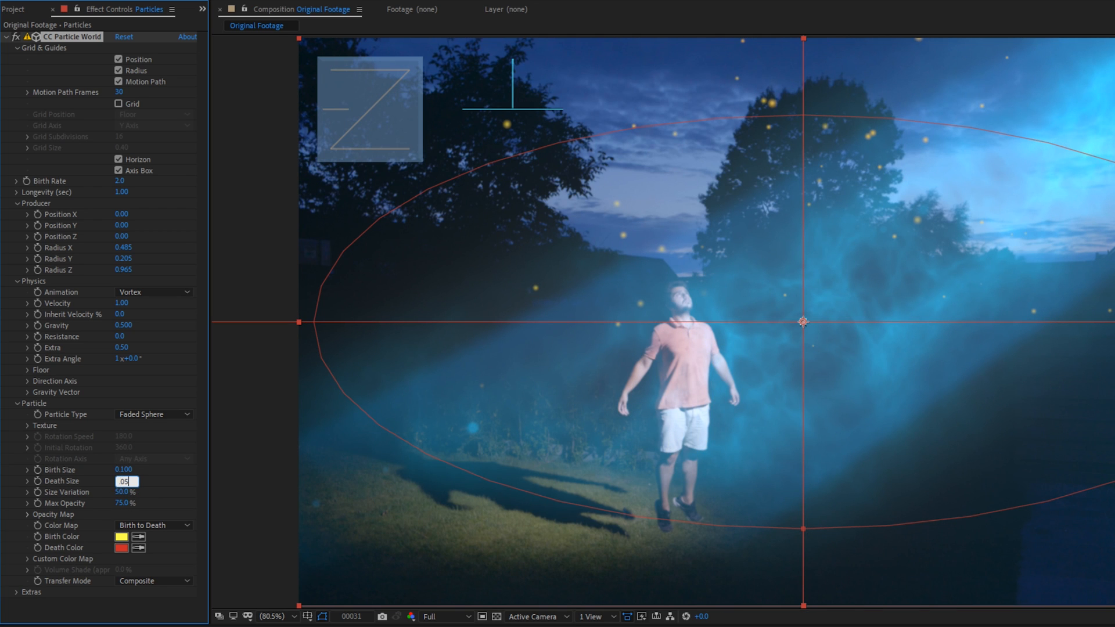
left_click(121, 536)
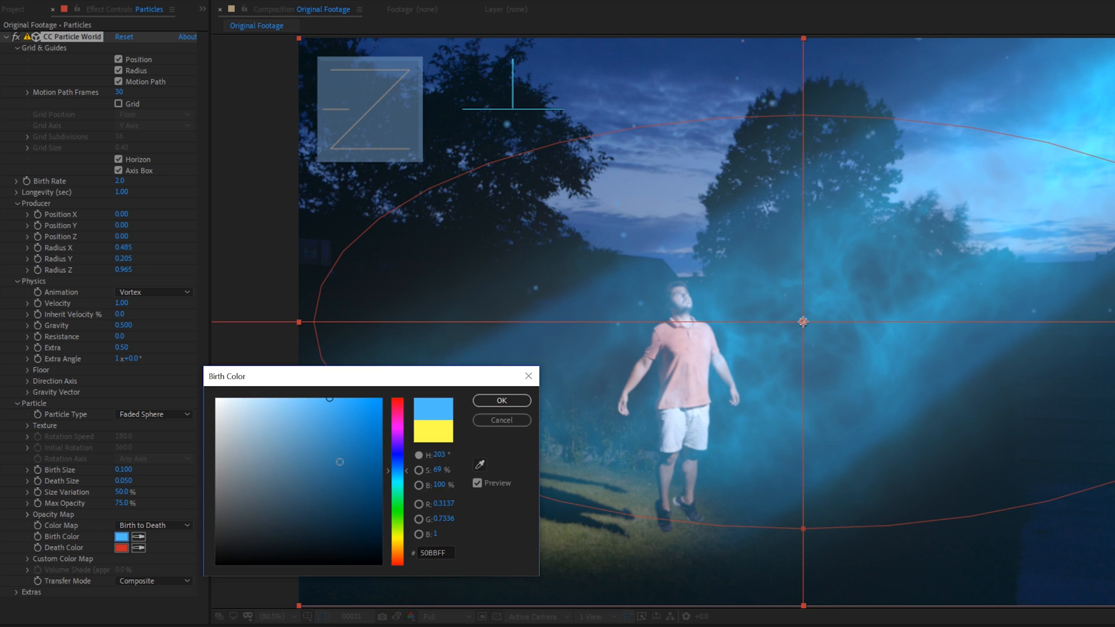